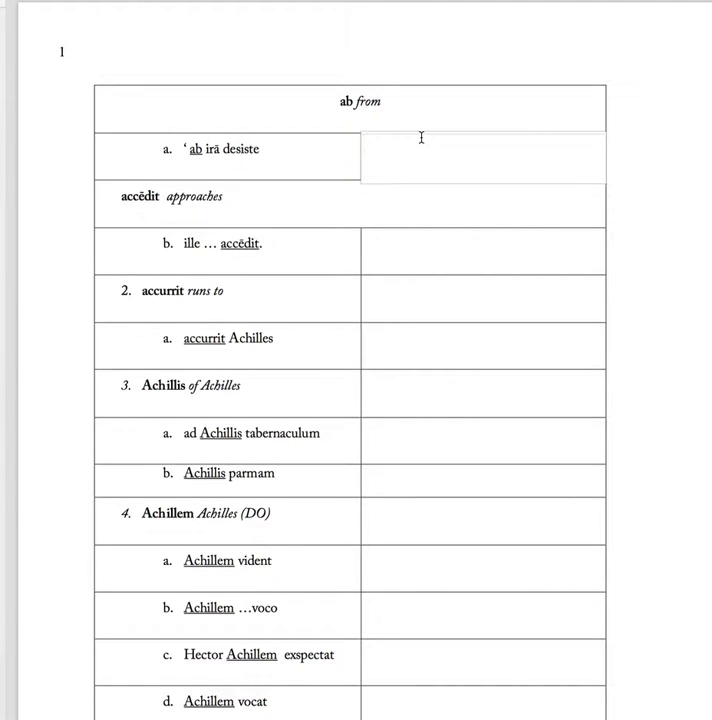
# - Fill items 1a, 1b and 2a with "desist ! from anger", "he (change of subj) approaches, come near" and "Achilles runs up"
pyautogui.write('desist !')
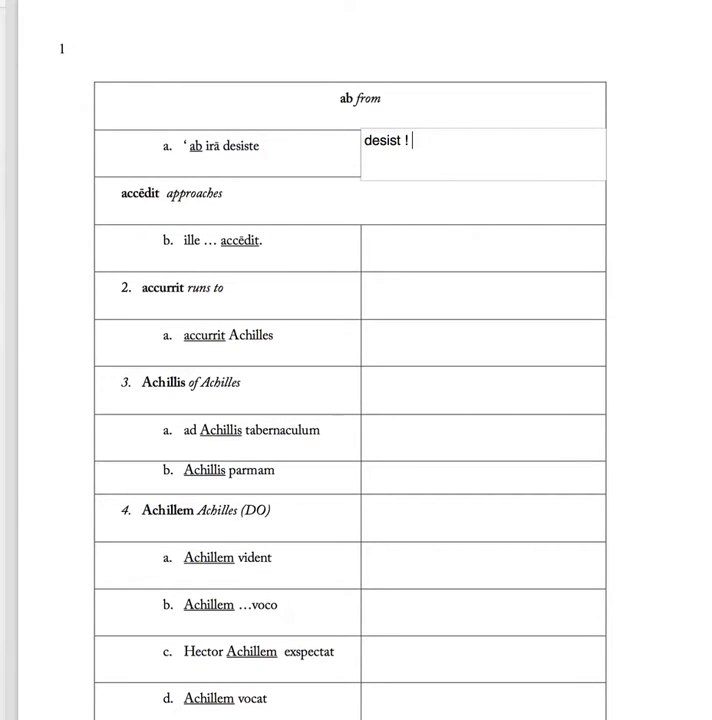
pyautogui.write('frrom an')
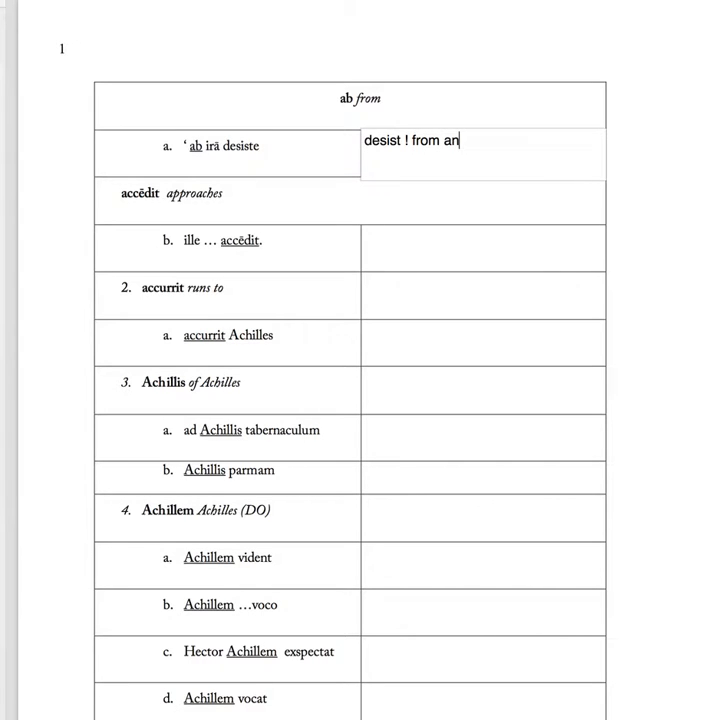
pyautogui.write('he (change of subj')
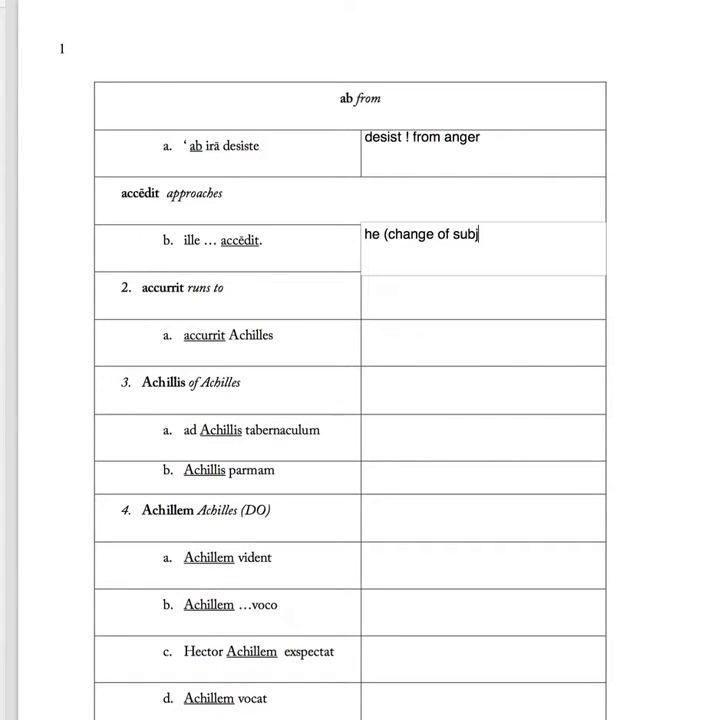
pyautogui.write('aches, come near')
pyautogui.click(482, 342)
pyautogui.write('Achilles runs up')
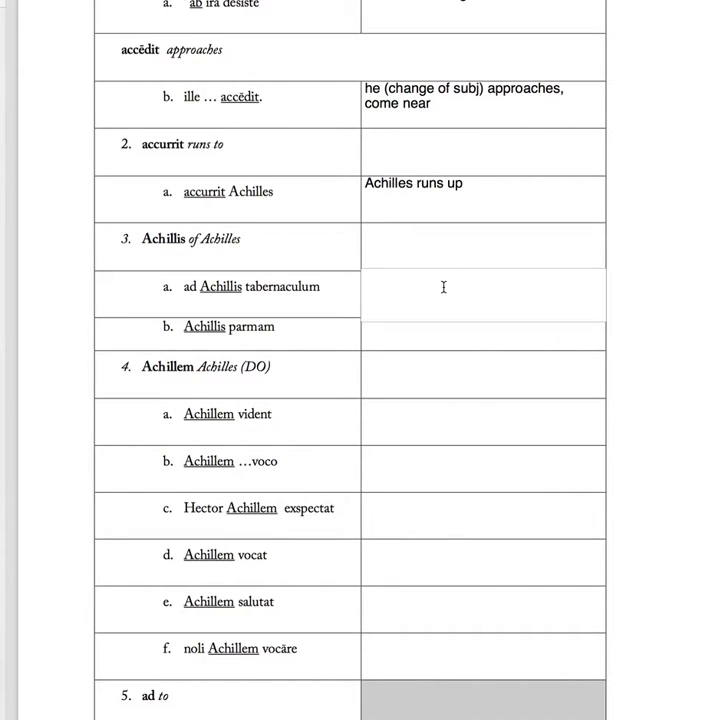
# - Translate 'ad Achillis tabernaculum' as "to Achilles' tent"
pyautogui.click(368, 286)
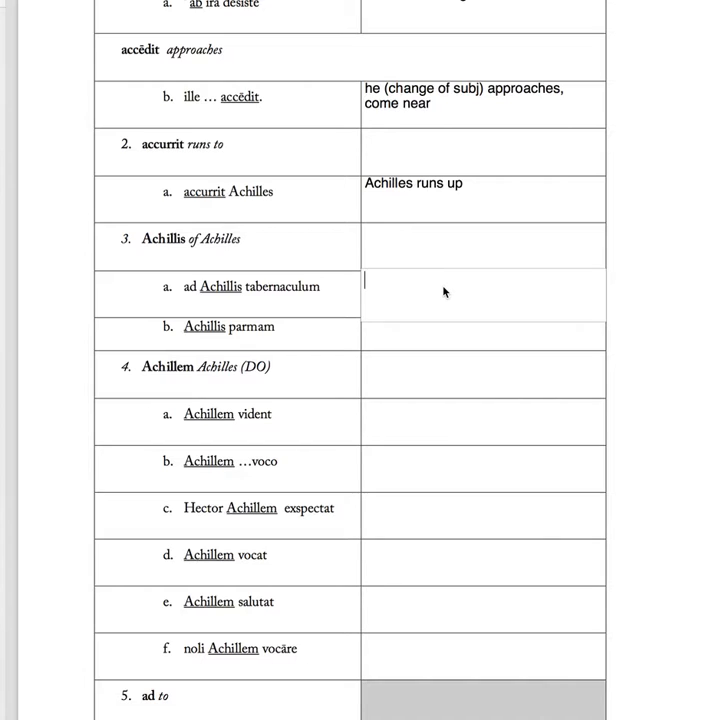
pyautogui.write('to')
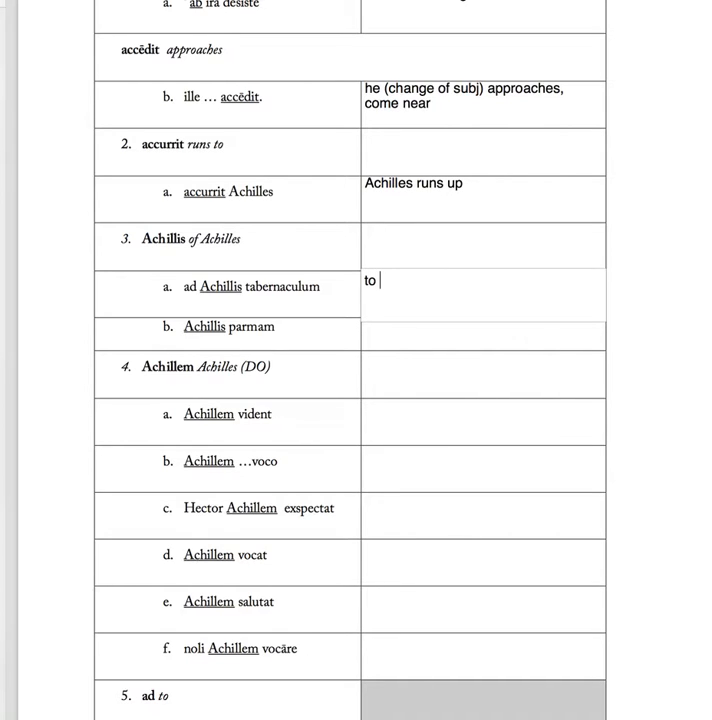
pyautogui.write('achil')
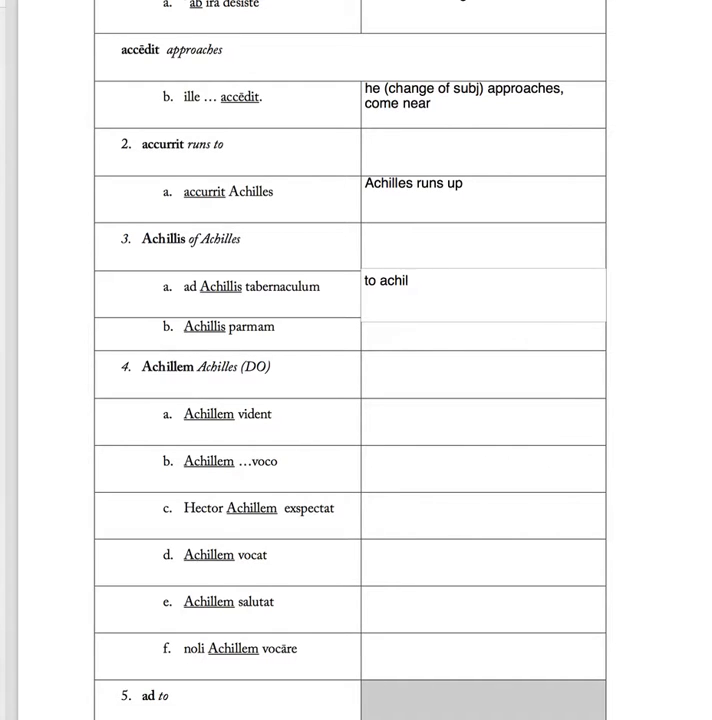
pyautogui.write("les'")
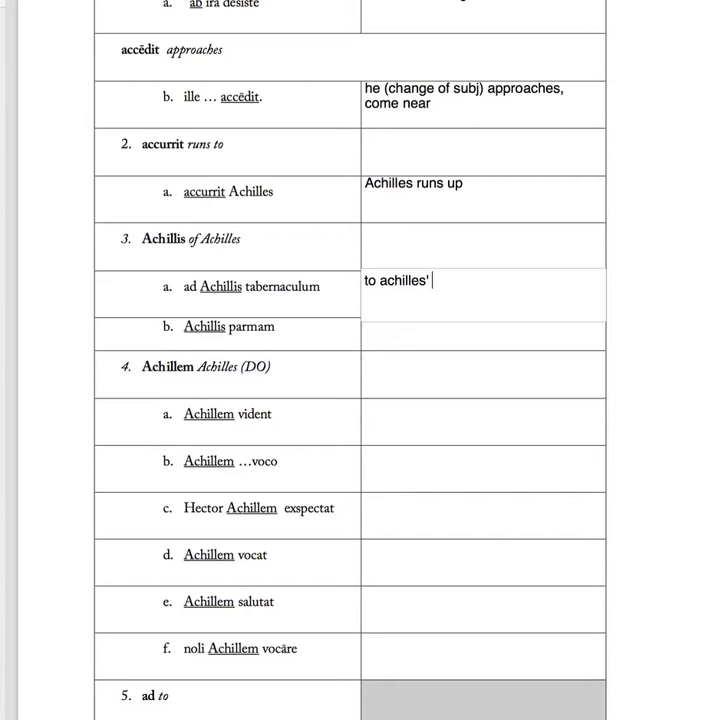
pyautogui.write('tent')
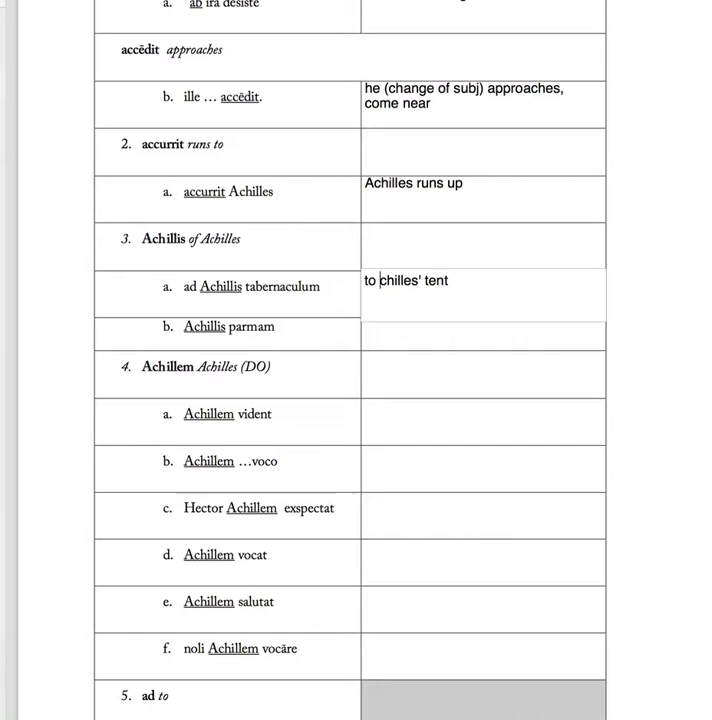
# - Translate 'Achillis parmam' as "the shield of A."
pyautogui.write('the sie')
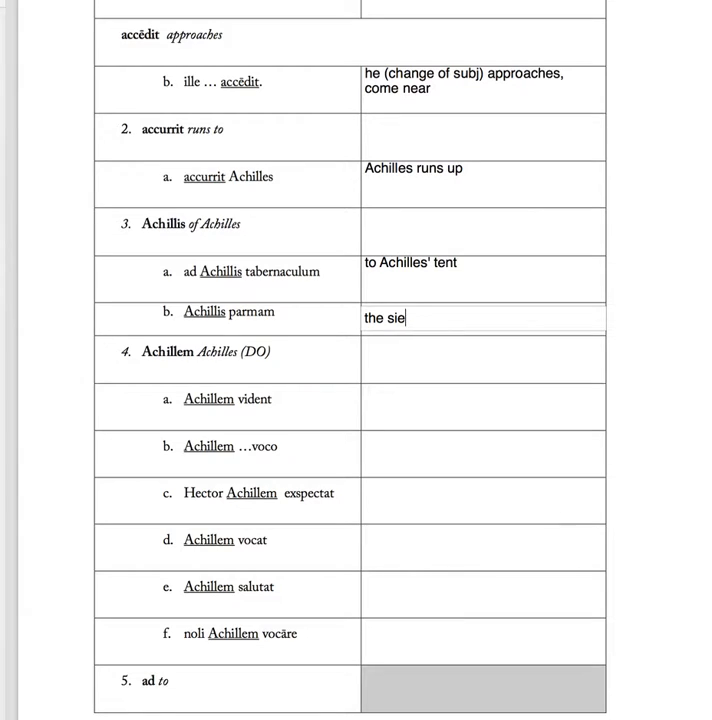
pyautogui.write('hield of A')
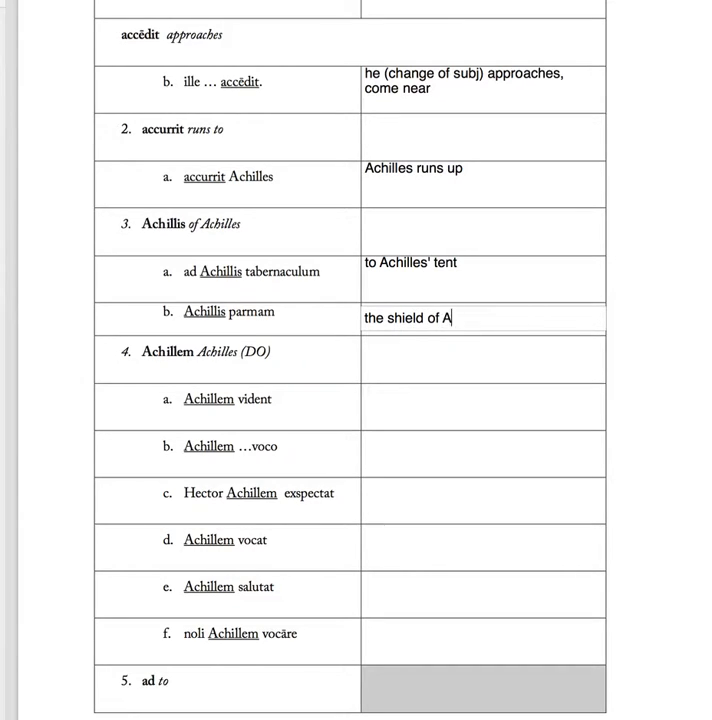
pyautogui.write('.')
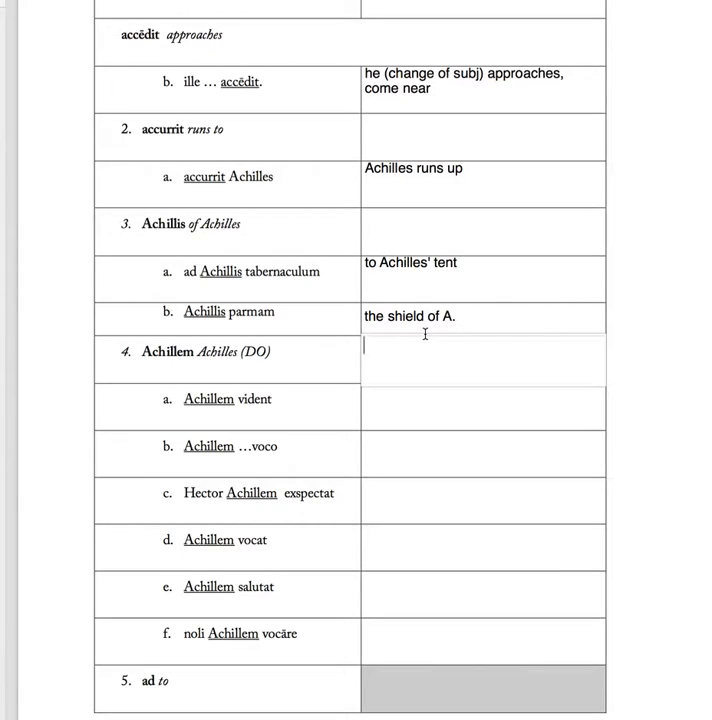
# - Fill the Achillem heading note and first items with "they see A" and "H (nom.) awaits"
pyautogui.write('S _______s achilles')
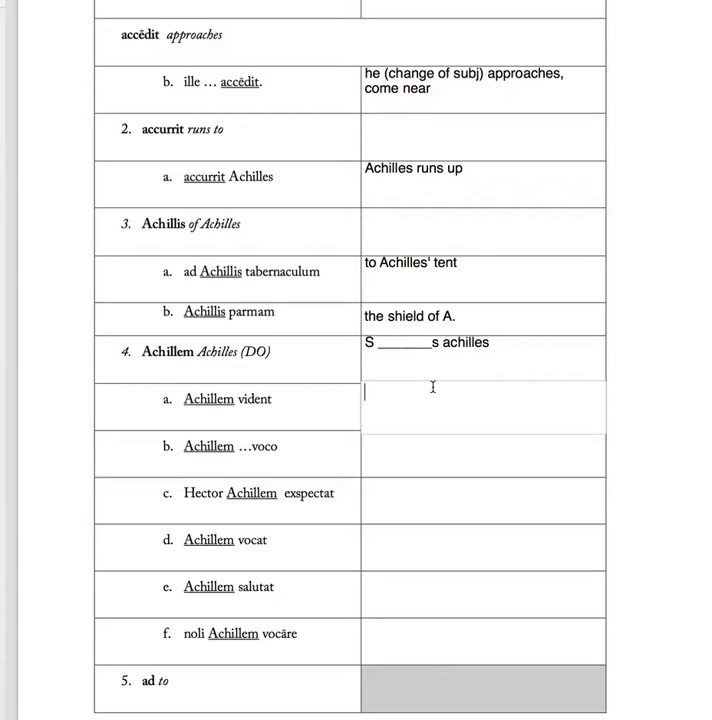
pyautogui.write('they see A')
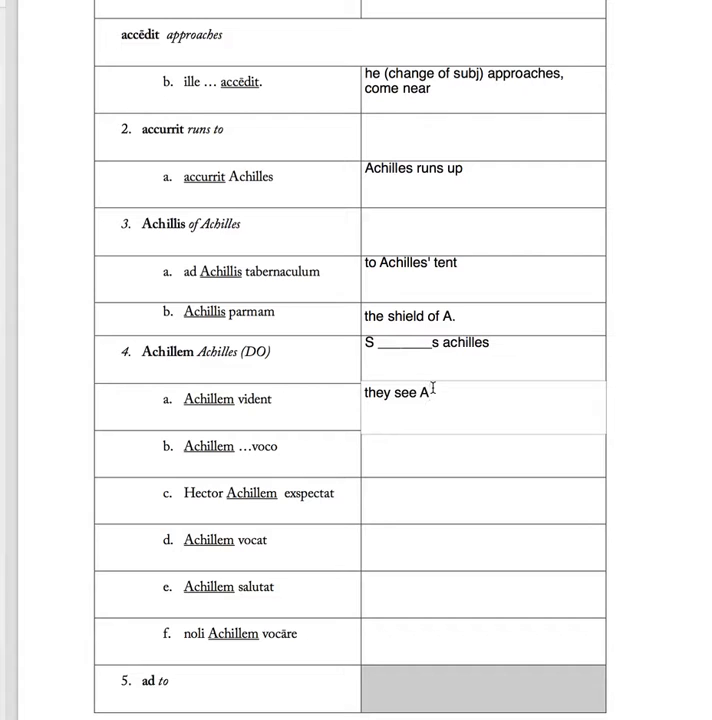
pyautogui.write('H (nom.) awaits Achilles')
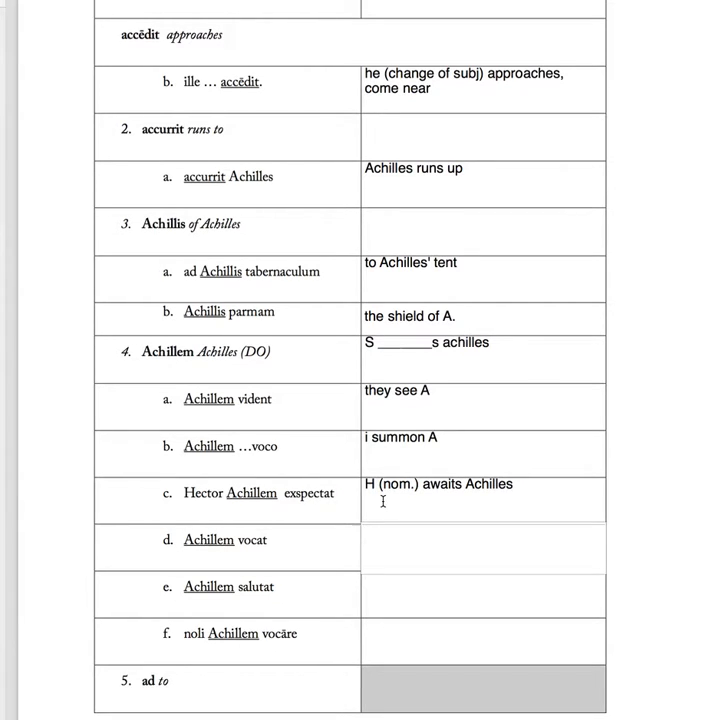
# - Complete the remaining Achillem items through "greets A" and "please don't (noli) summon A."
pyautogui.write('He')
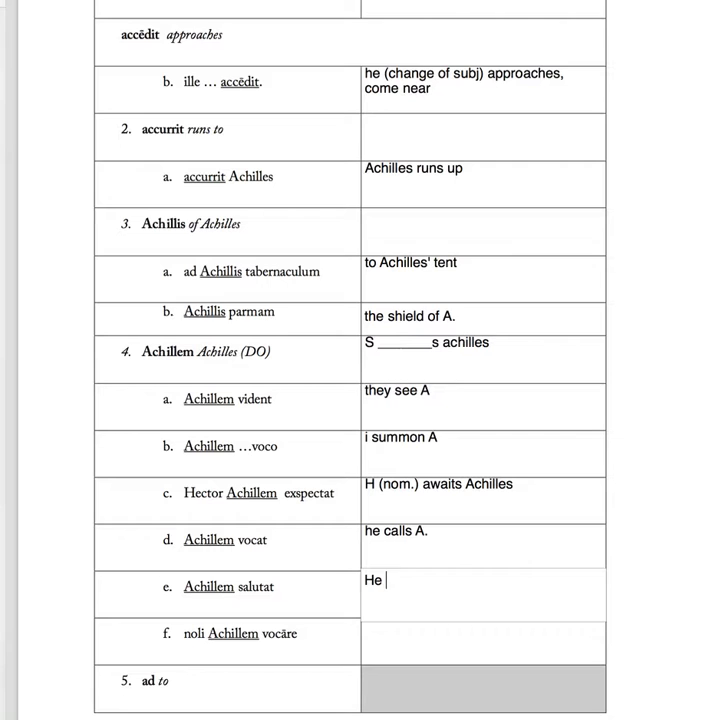
pyautogui.write('greets A')
pyautogui.click(482, 640)
pyautogui.write("please don't (noli")
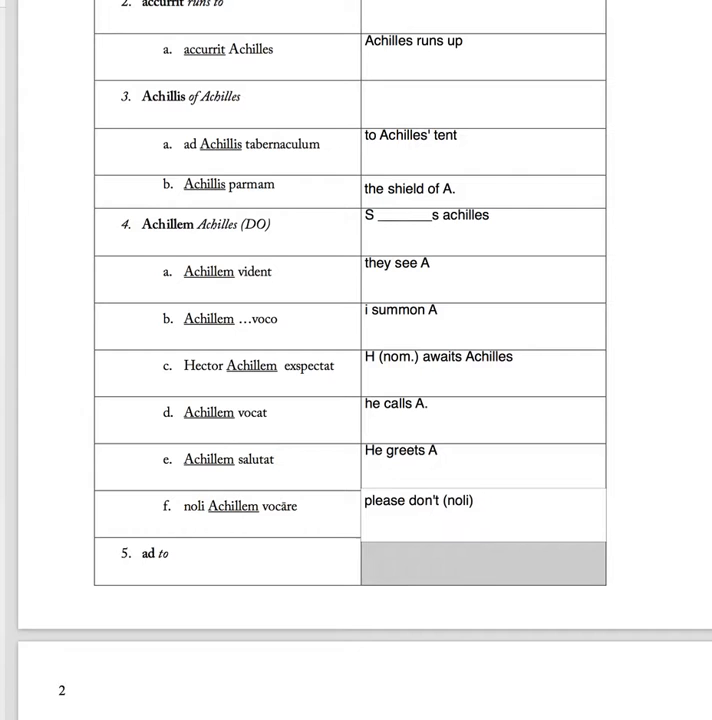
pyautogui.write('summon A.')
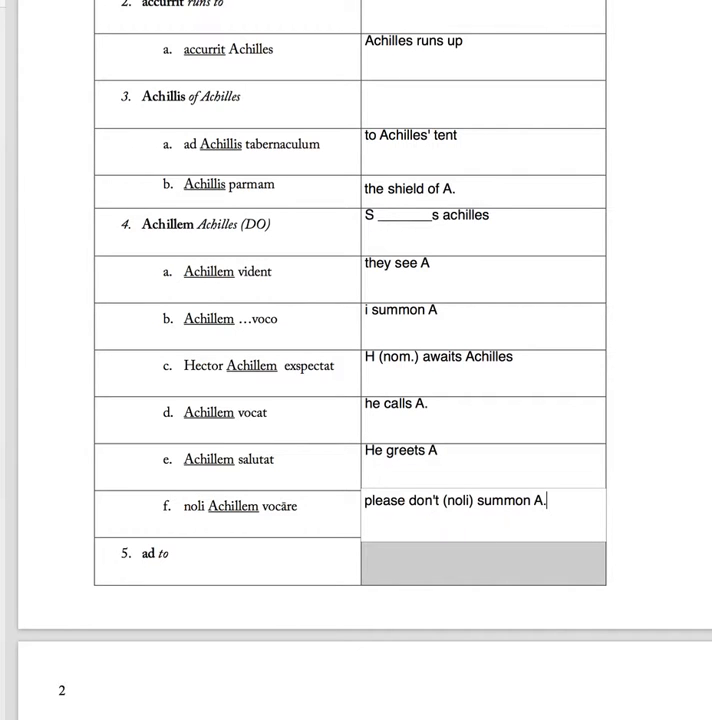
# - Translate the first page-2 ad phrases as "to the fight" and "to / in the direction of the ships"
pyautogui.scroll(-3)
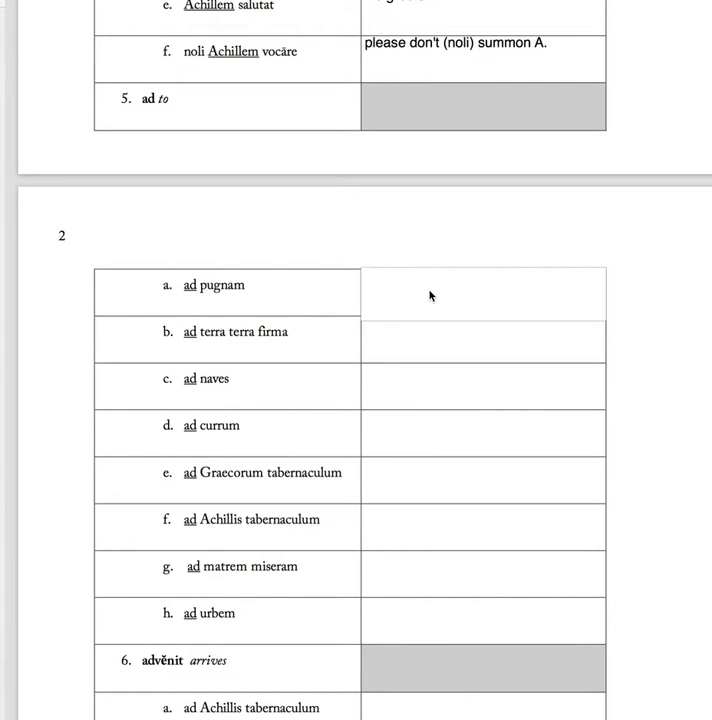
pyautogui.write('to the figh')
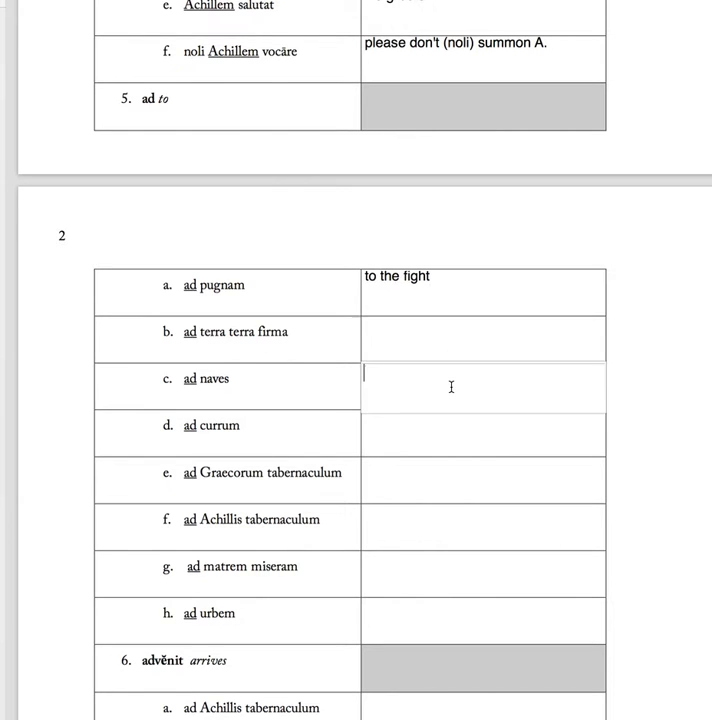
pyautogui.write('t')
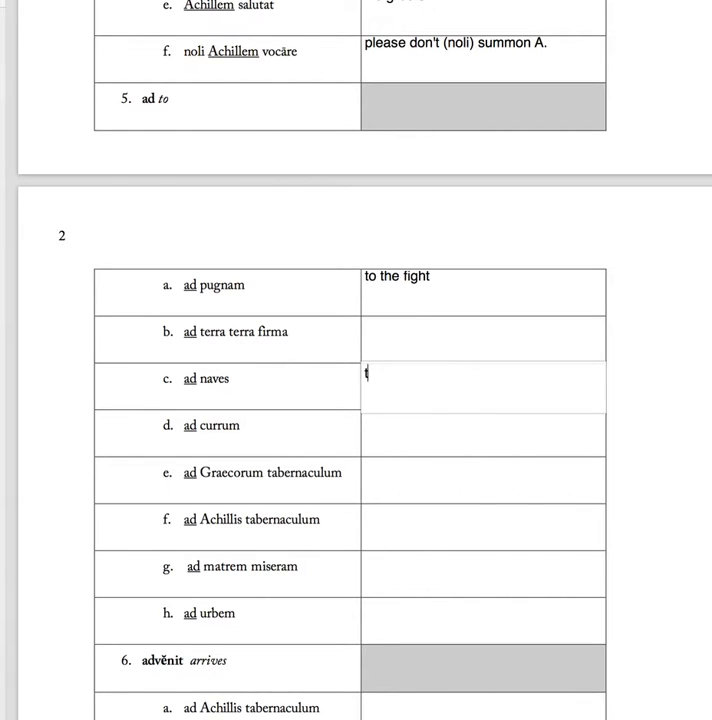
pyautogui.write('to . in the direction of')
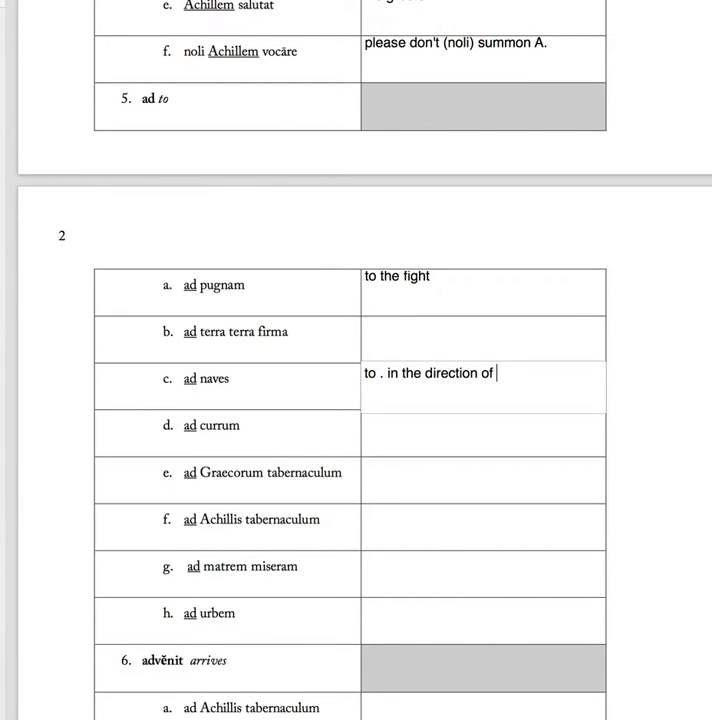
pyautogui.write('the ships')
pyautogui.click(482, 432)
pyautogui.write('to the chario')
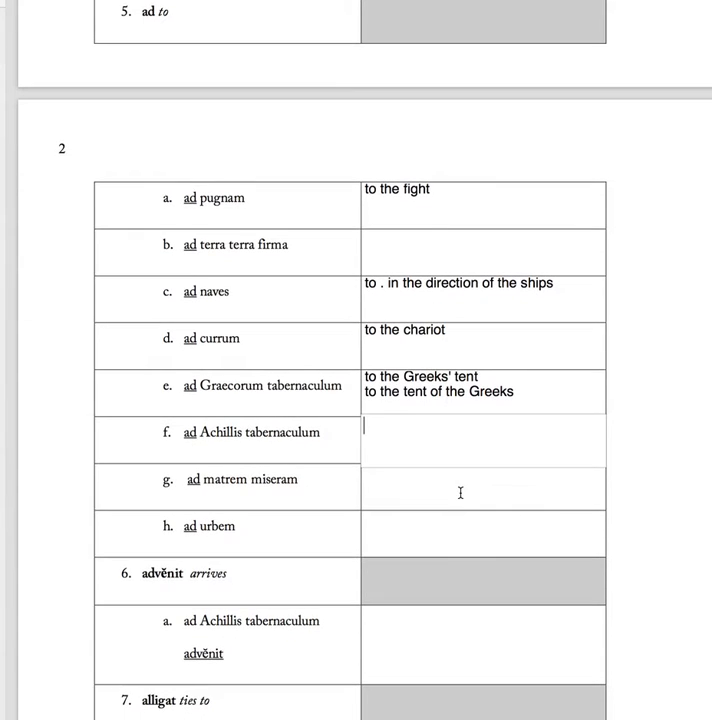
# - Translate the remaining ad phrases, ending with 'ad urbem' as "to the city"
pyautogui.write('to the Tent of Achi')
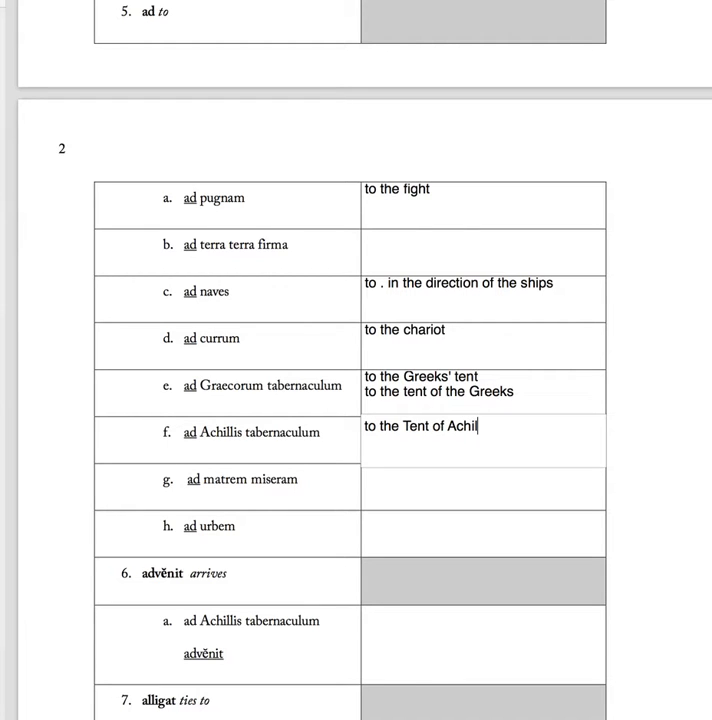
pyautogui.write('les')
pyautogui.click(482, 486)
pyautogui.write('to')
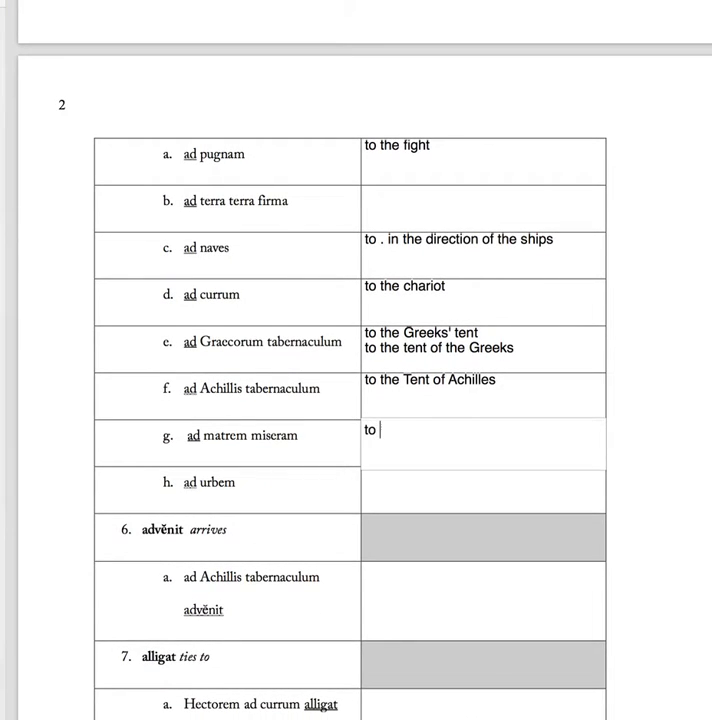
pyautogui.write('miserable mom')
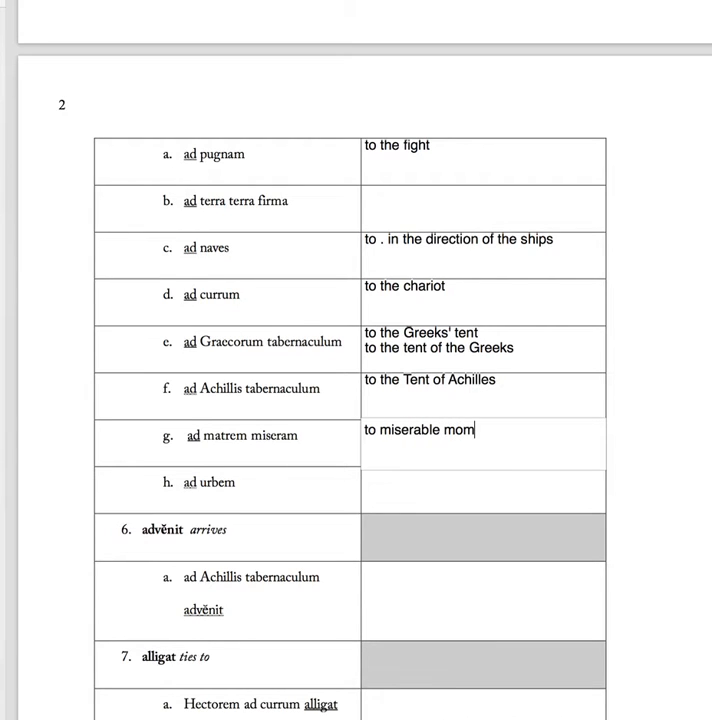
pyautogui.click(400, 474)
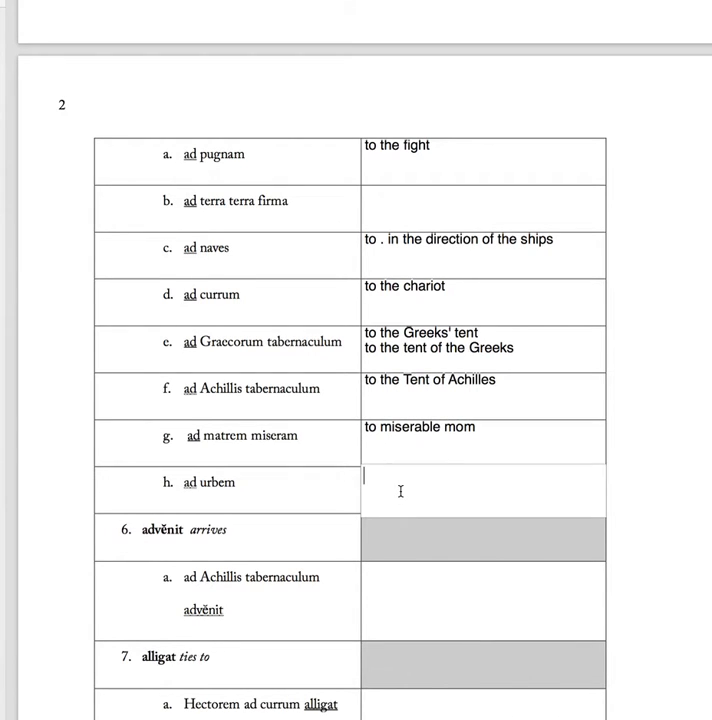
pyautogui.write('to the city')
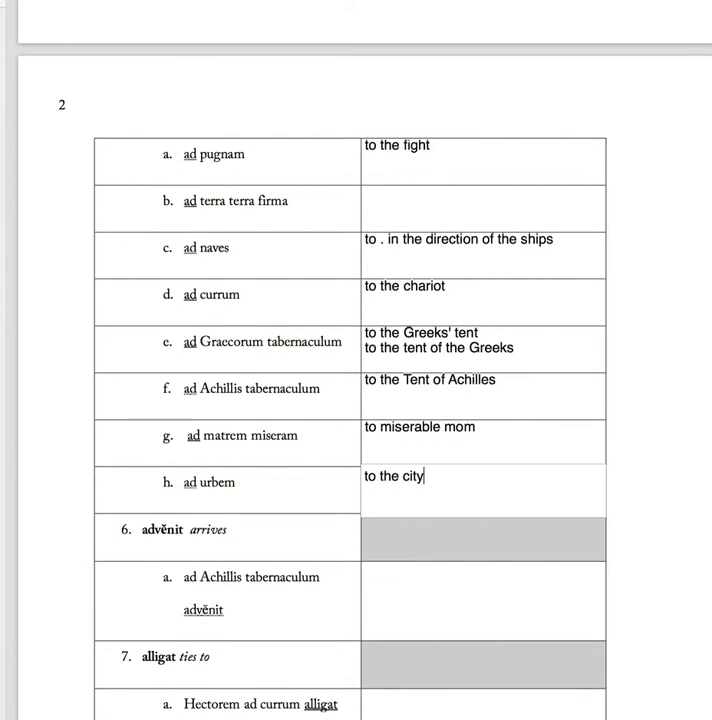
pyautogui.moveTo(398, 558)
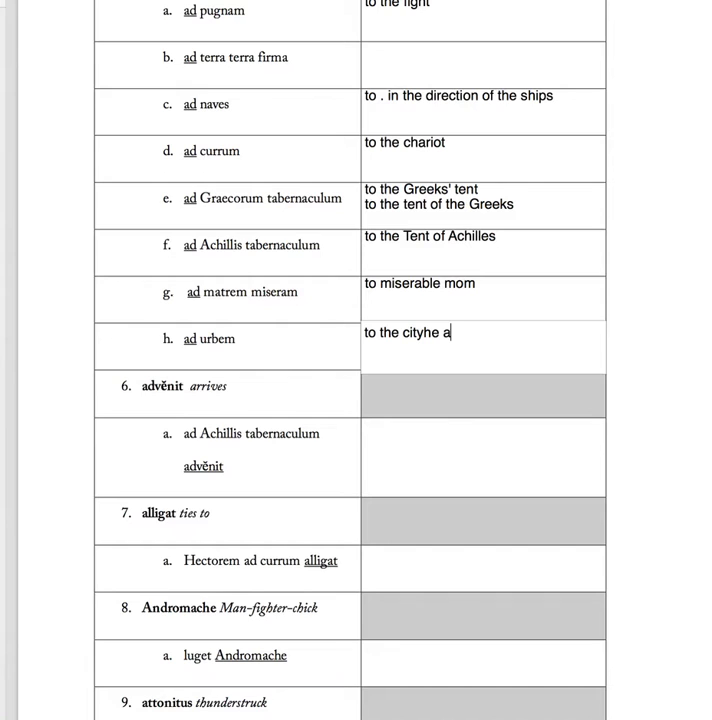
# - Translate advenit as arriving at Achilles' tent and (alligat) as Hector tied to the chariot
pyautogui.write('rrives (advenit) to Achill')
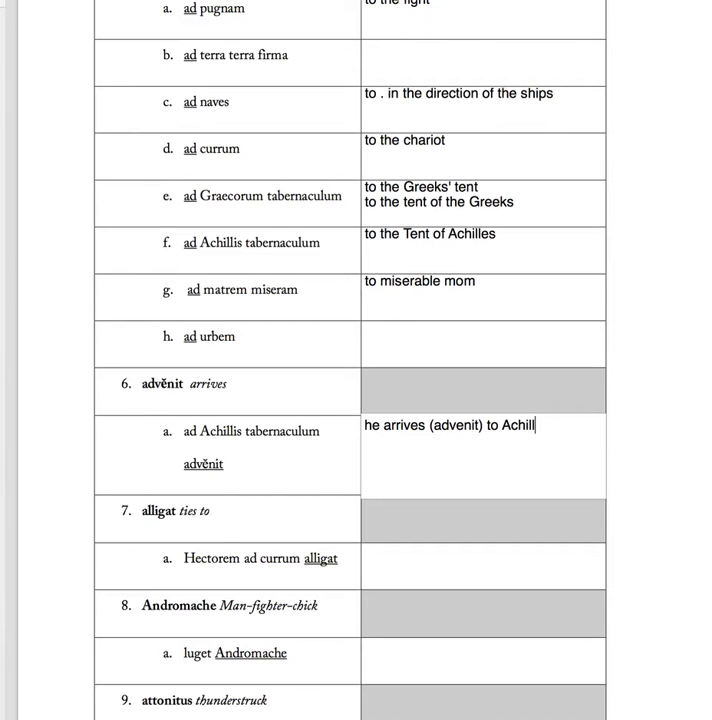
pyautogui.write("es' tent")
pyautogui.click(482, 566)
pyautogui.write('he ties')
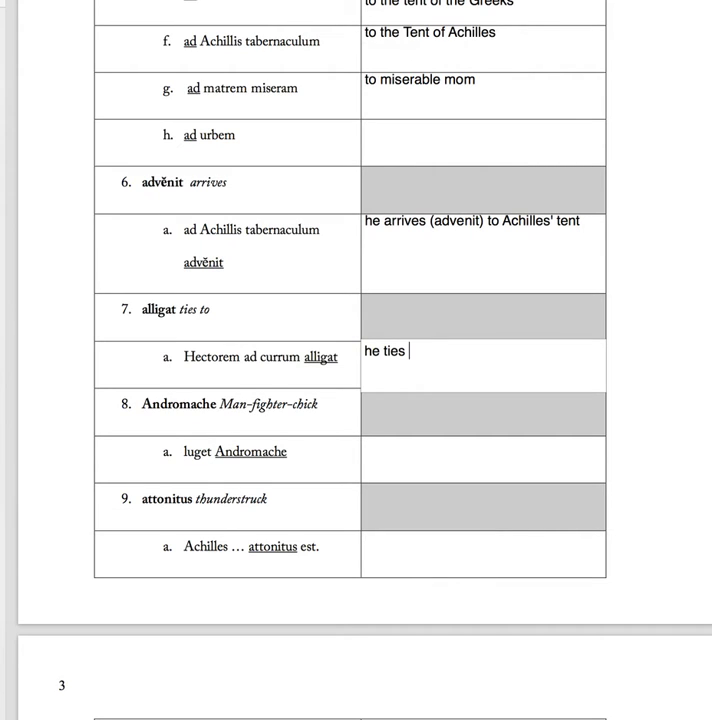
pyautogui.write('(alliga')
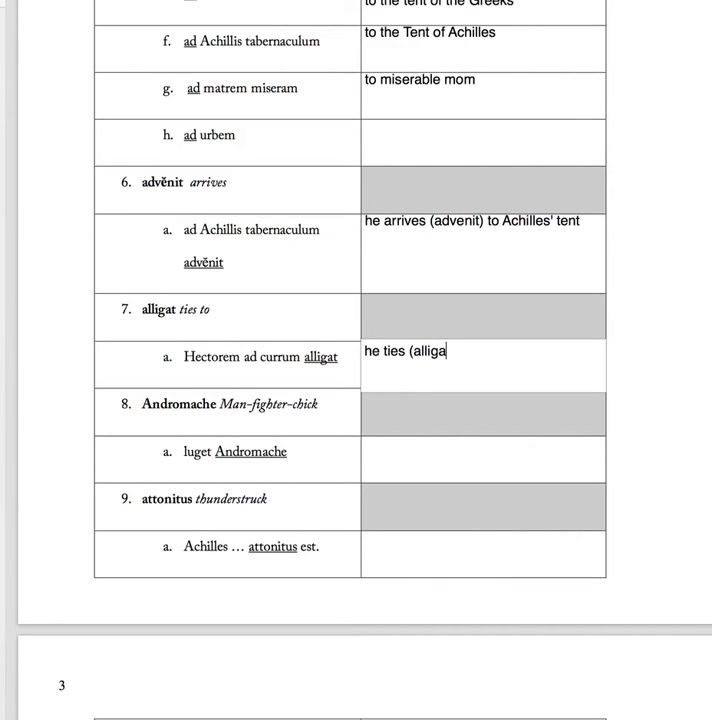
pyautogui.write('t)')
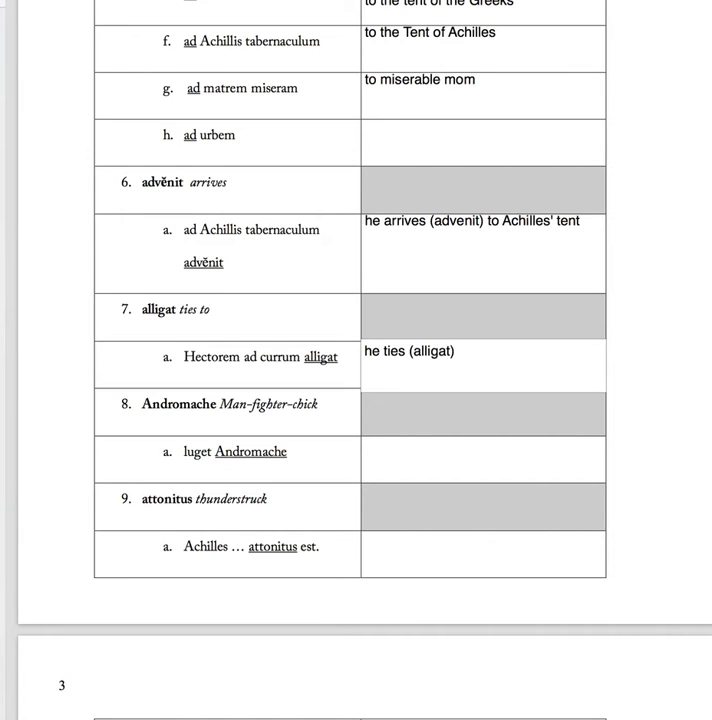
pyautogui.write('Hector to the cha')
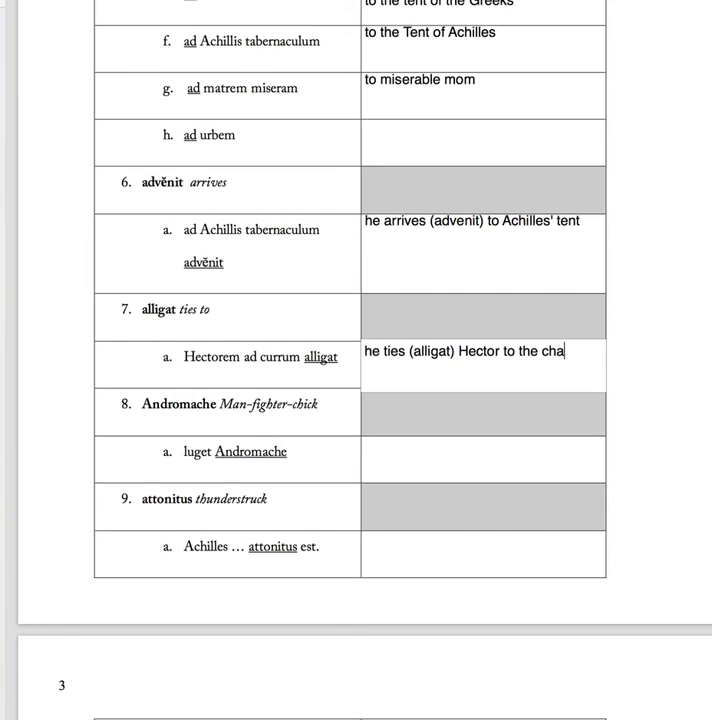
pyautogui.write('riot')
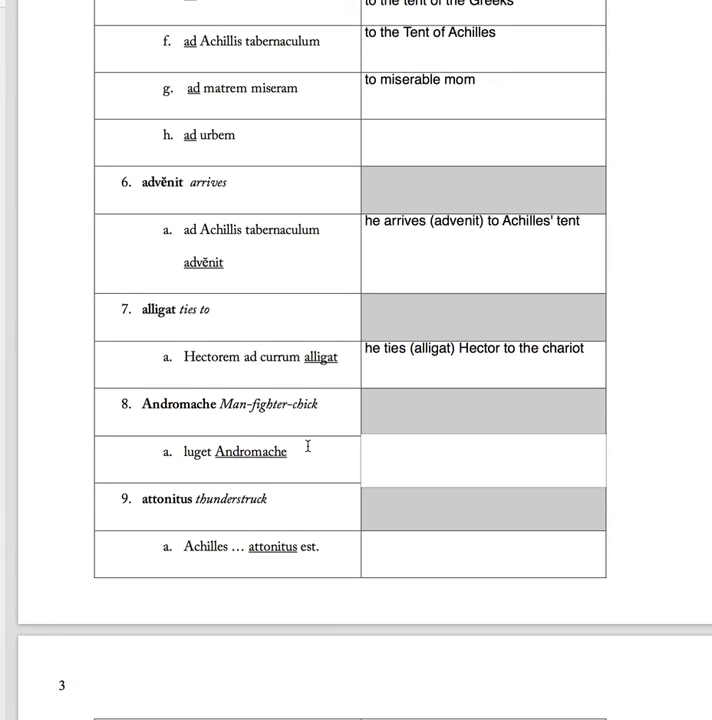
# - Fill the luget Andromache answer and start the attonitus one as "A. is aston"
pyautogui.click(368, 458)
pyautogui.write('Andromache mourns')
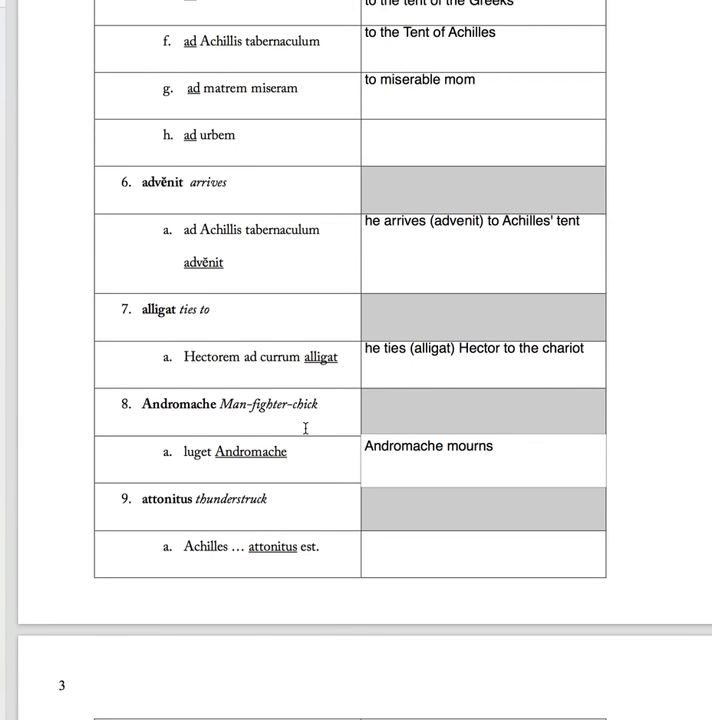
pyautogui.click(420, 548)
pyautogui.write('A. is')
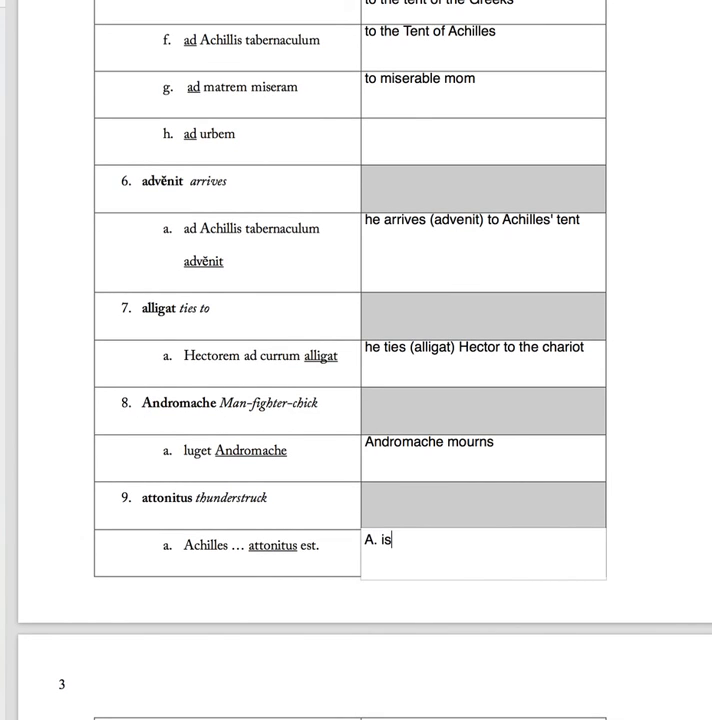
pyautogui.write('aston')
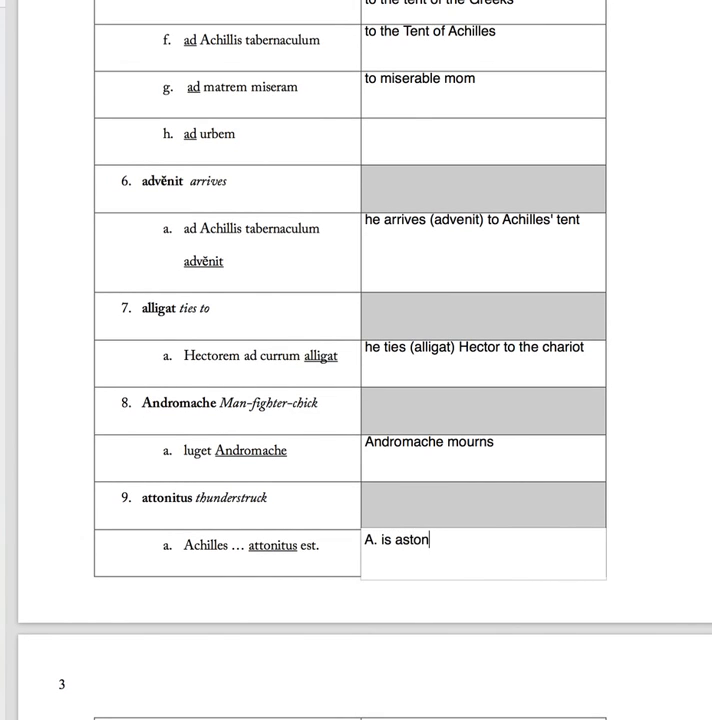